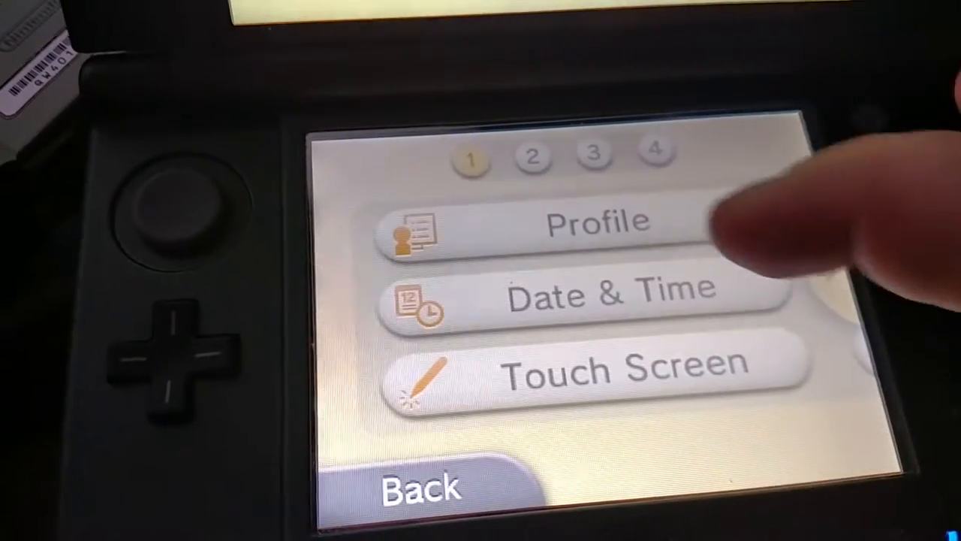
Step: Select Profile on the first page of the 3DS System Settings
{"action": "left_click", "coordinate": [601, 221]}
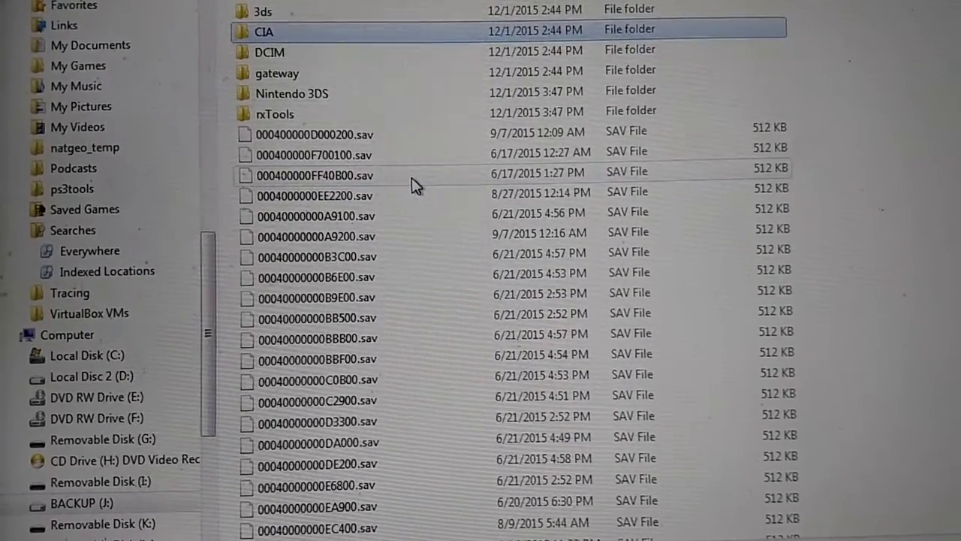
Step: Scroll the BACKUP (J:) listing toward the Gateway N3DS USA 64GB Internal Card Backup folder
{"action": "scroll", "scroll_direction": "down", "scroll_amount": 3}
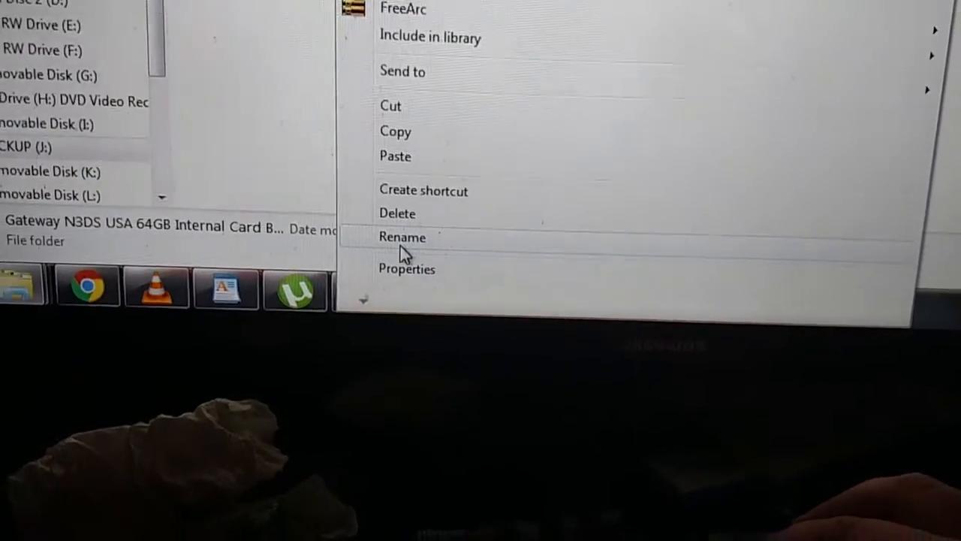
Step: Review the backup folder's size in Properties and close it with OK
{"action": "left_click", "coordinate": [406, 269]}
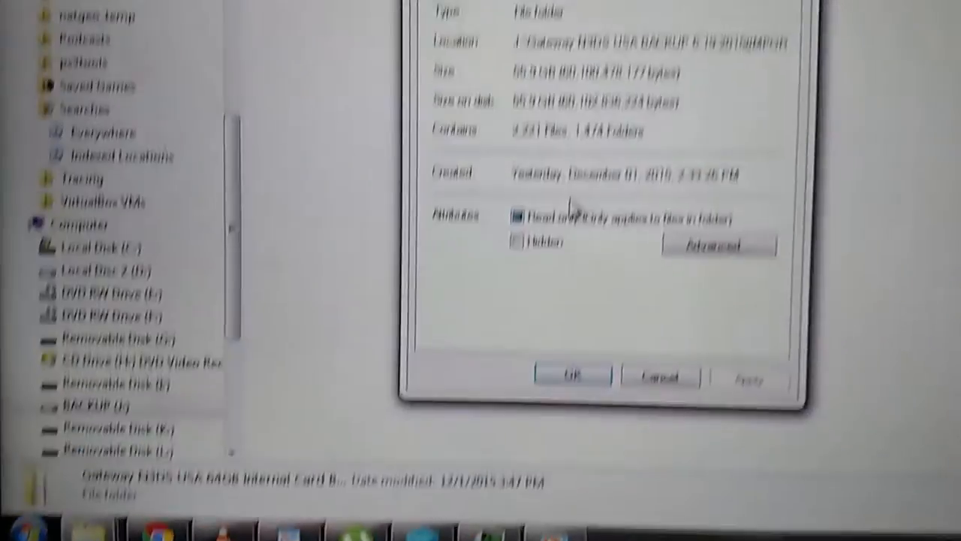
{"action": "left_click", "coordinate": [572, 377]}
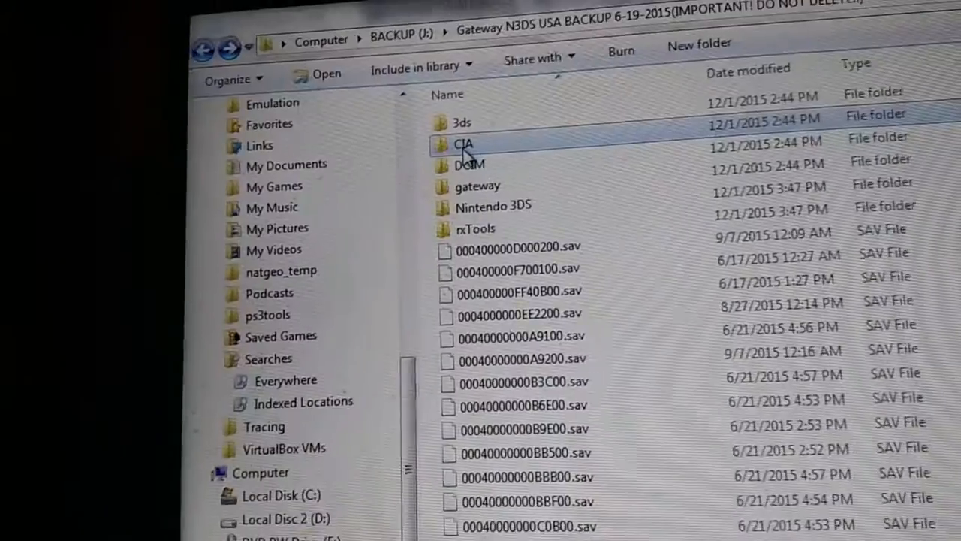
Step: Open the backup's CIA folder and scroll through its contents
{"action": "double_click", "coordinate": [462, 144]}
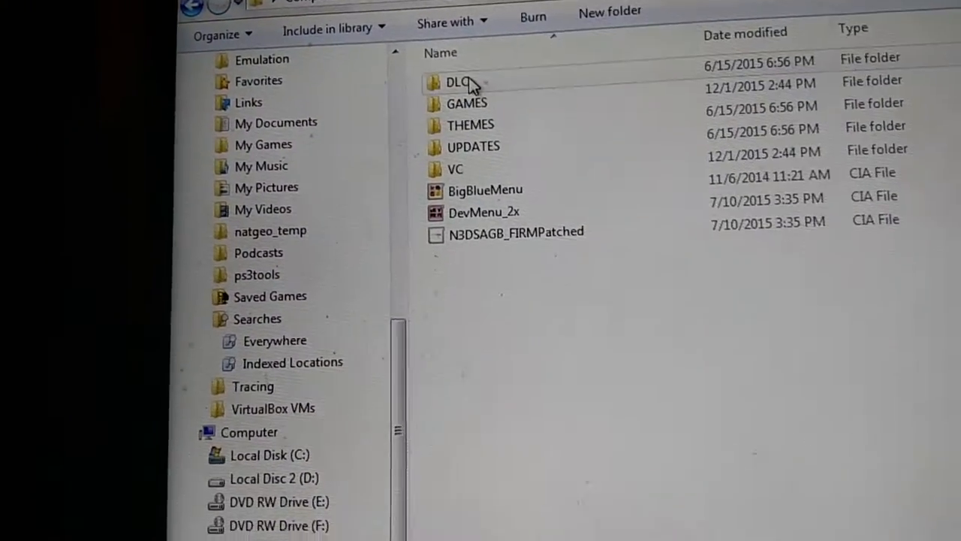
{"action": "scroll", "scroll_direction": "down", "scroll_amount": 3}
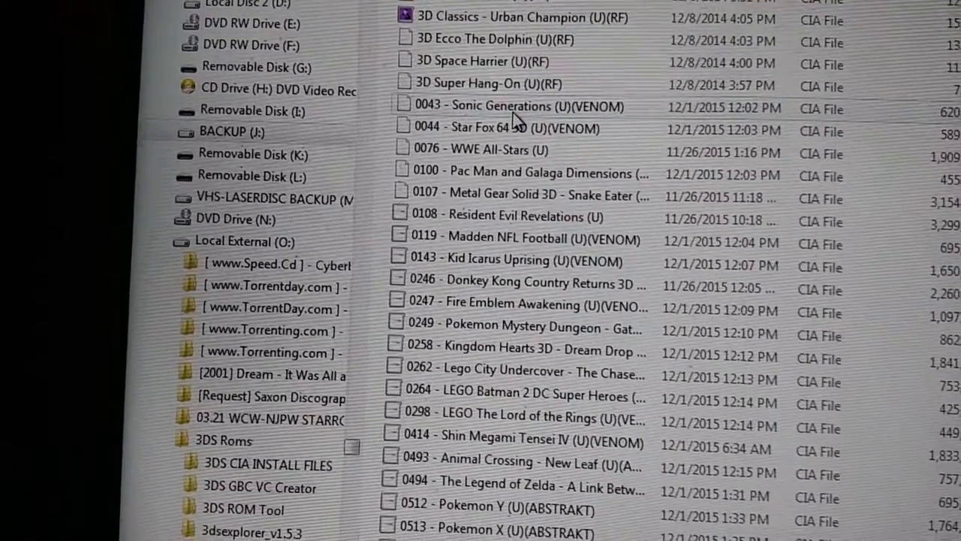
Step: Select Sonic Generations and expand the Gateway backup's CIA > GAMES tree to show DSi
{"action": "left_click", "coordinate": [518, 103]}
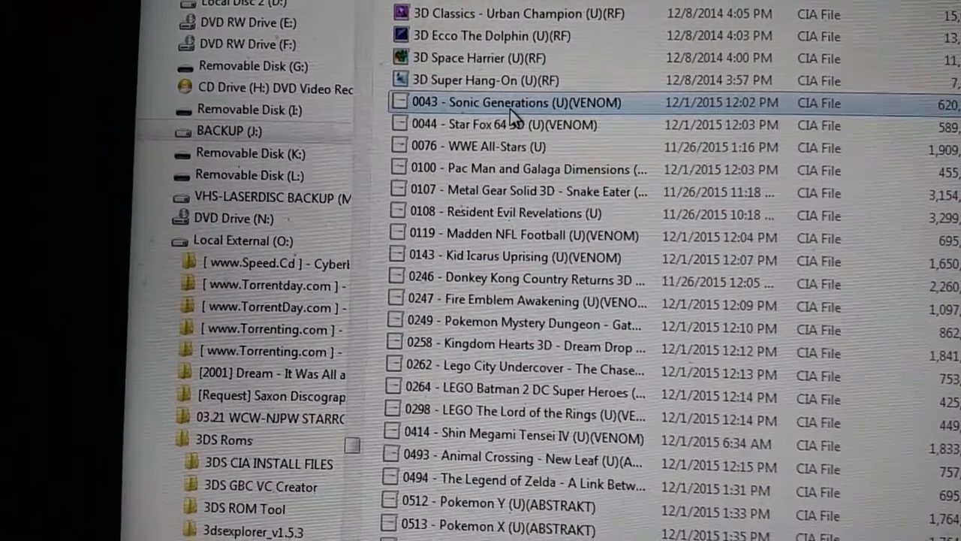
{"action": "scroll", "scroll_direction": "down", "scroll_amount": 3}
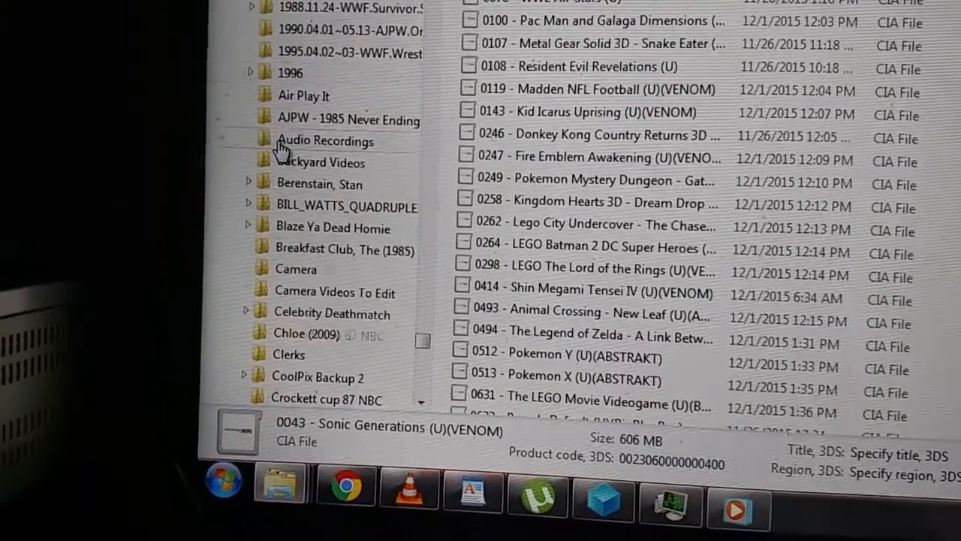
{"action": "scroll", "scroll_direction": "down", "scroll_amount": 3}
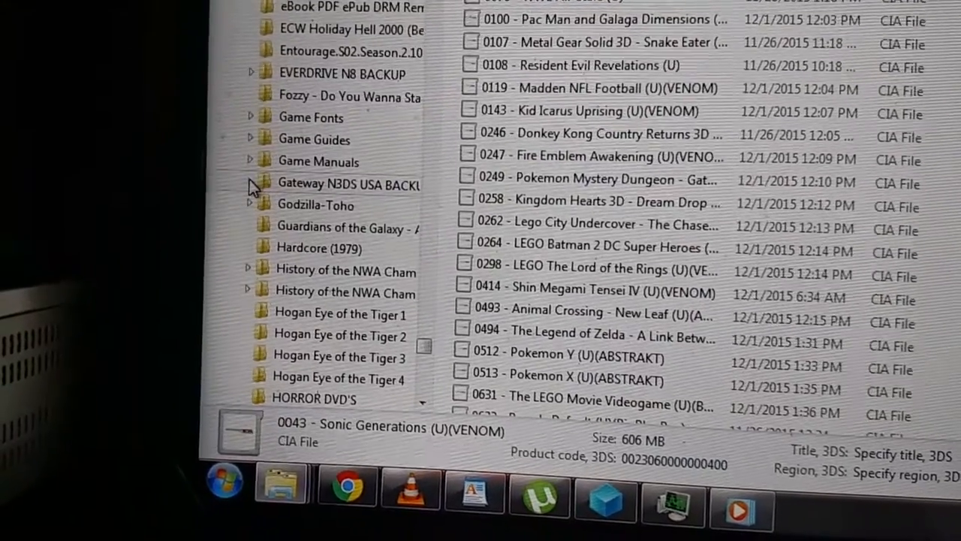
{"action": "left_click", "coordinate": [250, 184]}
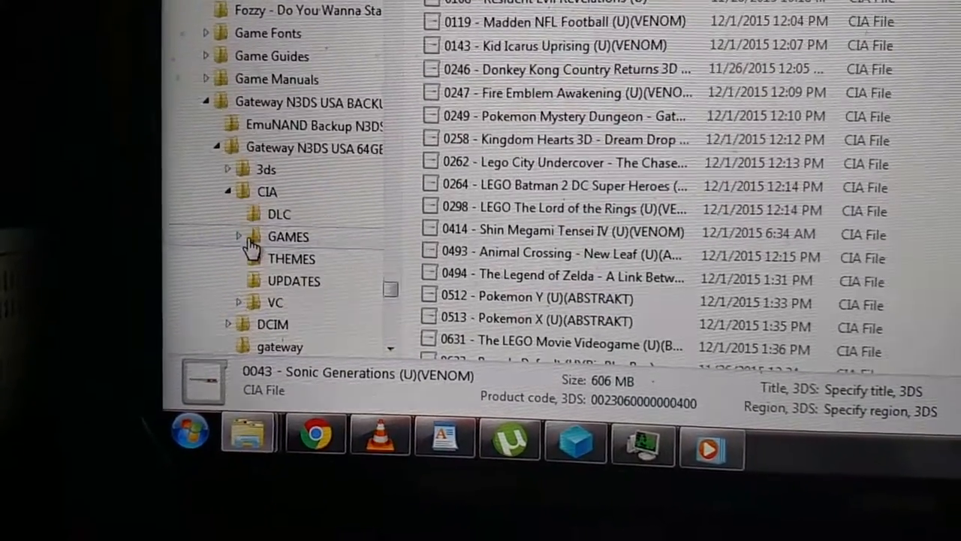
{"action": "left_click", "coordinate": [238, 237]}
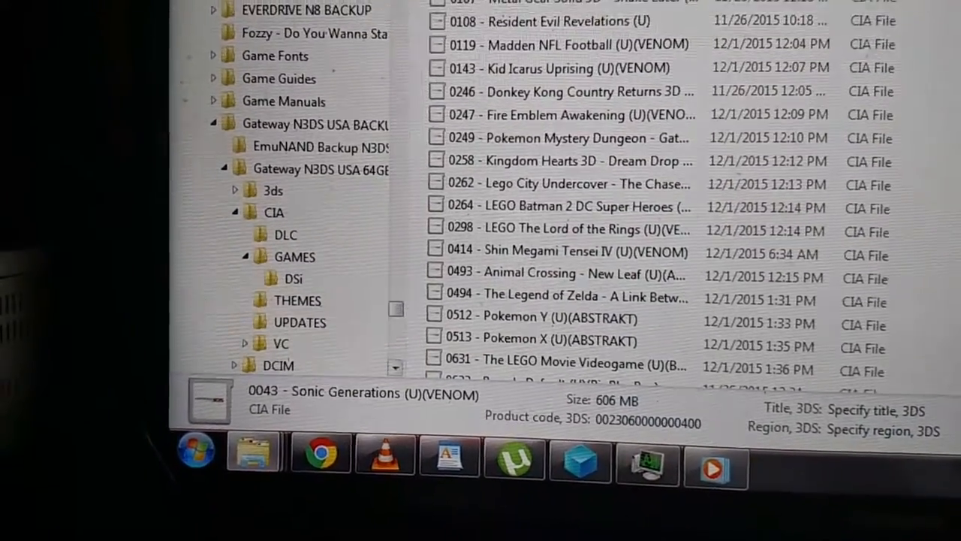